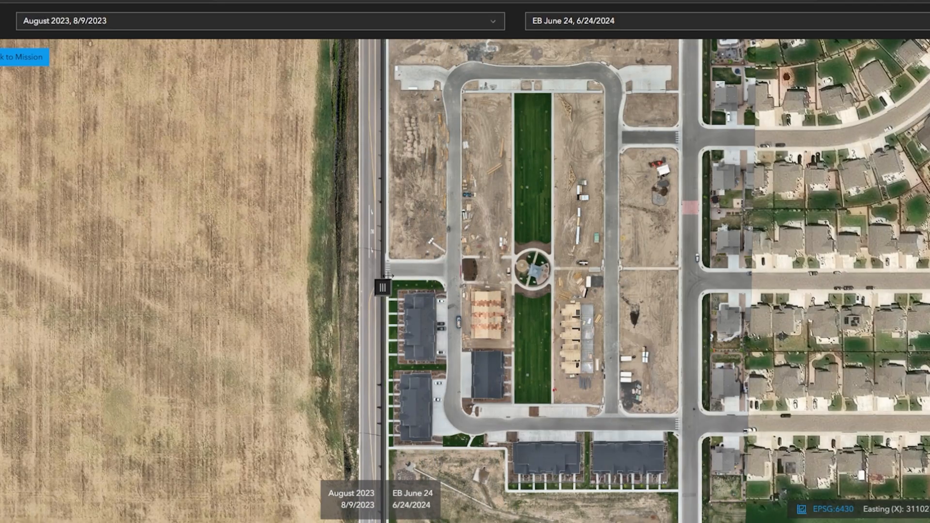
Step: Compare the imagery dates, then name the shoreline marker 'Waypoint 2' with 'distressed boat'
{"action": "left_click_drag", "start_coordinate": [382, 289], "coordinate": [611, 286]}
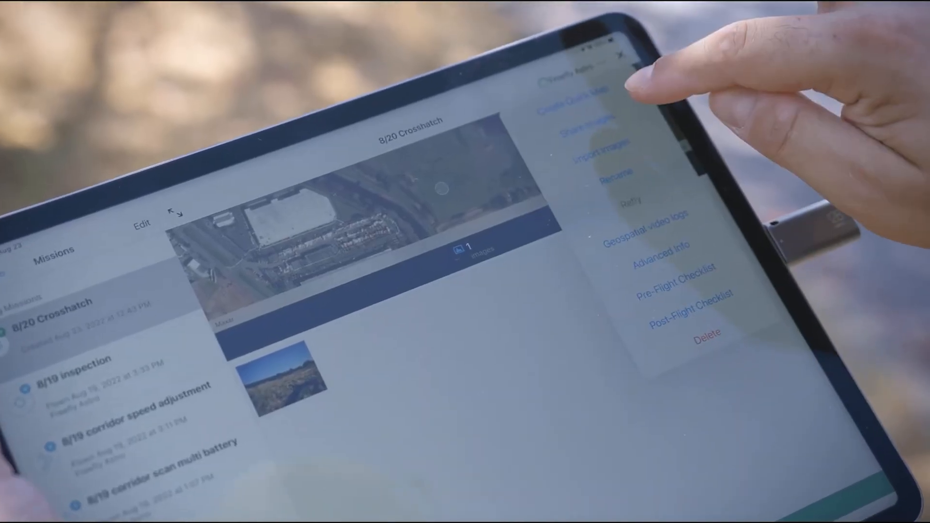
{"action": "left_click", "coordinate": [599, 159]}
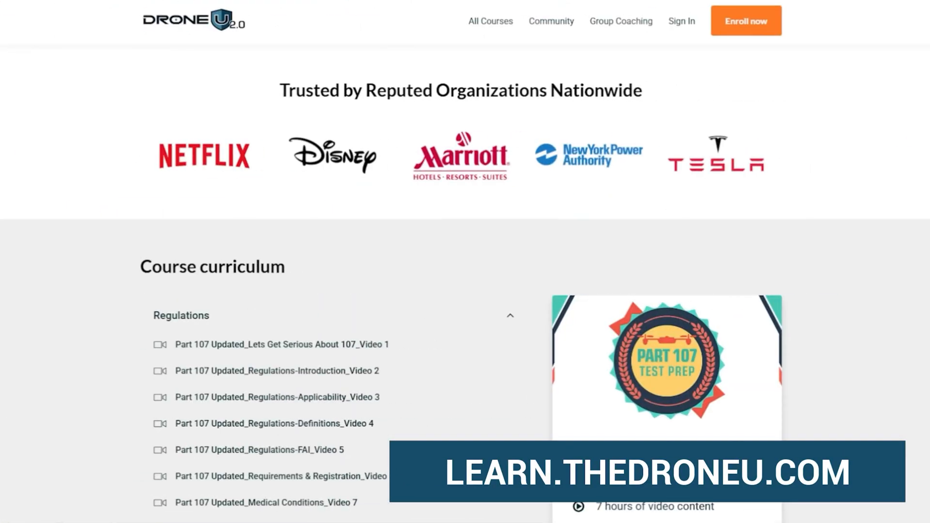
{"action": "scroll", "scroll_direction": "down", "scroll_amount": 3}
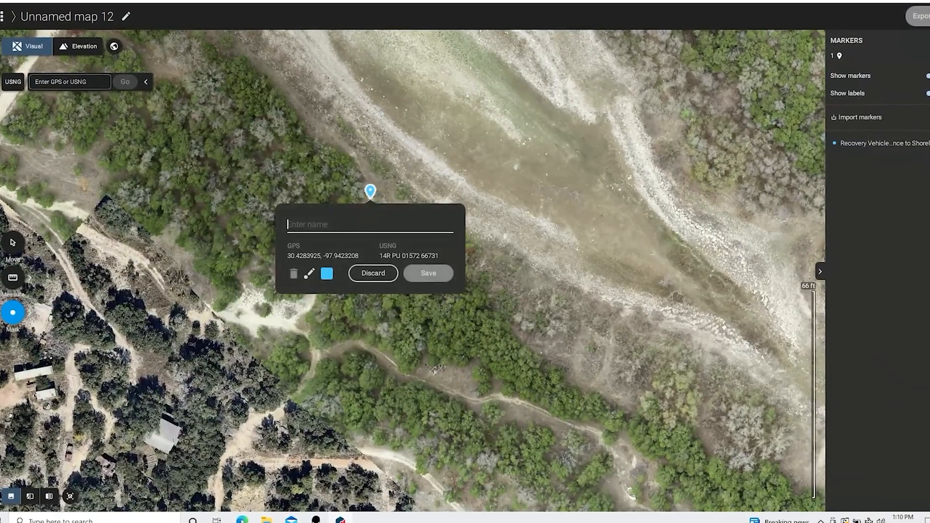
{"action": "type", "text": "Waypoint 2 for navigation to"}
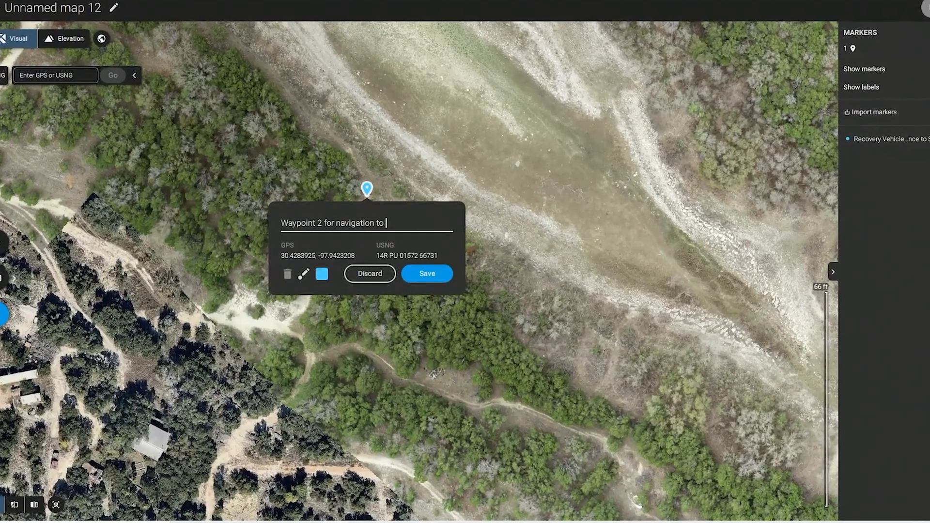
{"action": "type", "text": "distressed boat"}
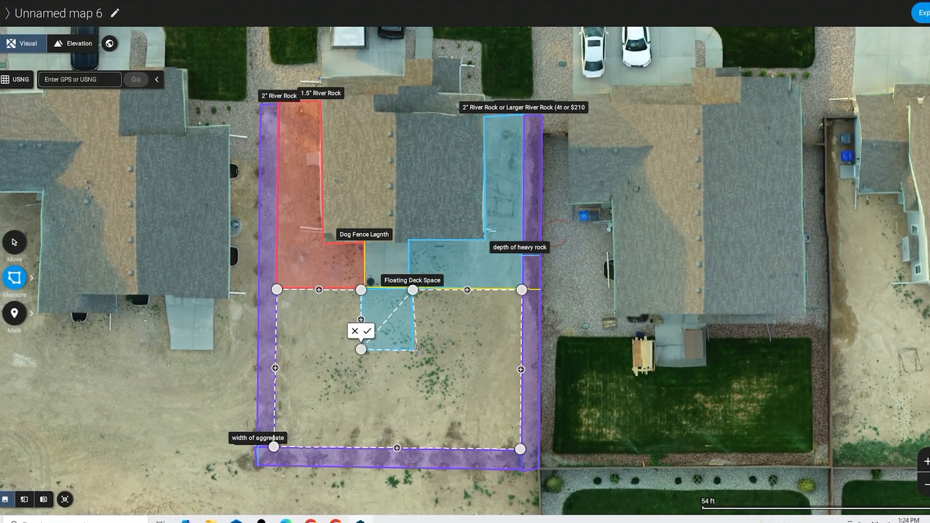
Step: Finish the backyard polygon and color the 1,861.056 ft² area light blue
{"action": "left_click", "coordinate": [368, 331]}
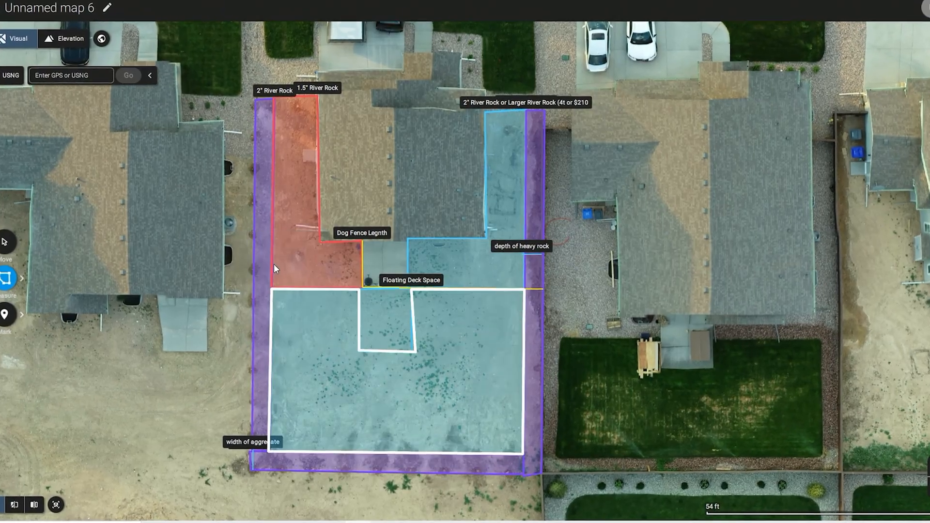
{"action": "left_click", "coordinate": [711, 476]}
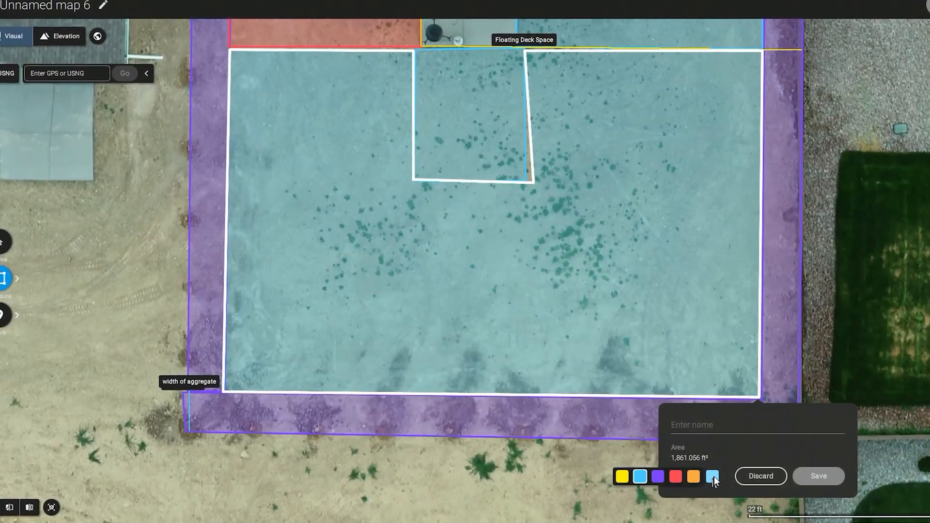
{"action": "left_click", "coordinate": [693, 475]}
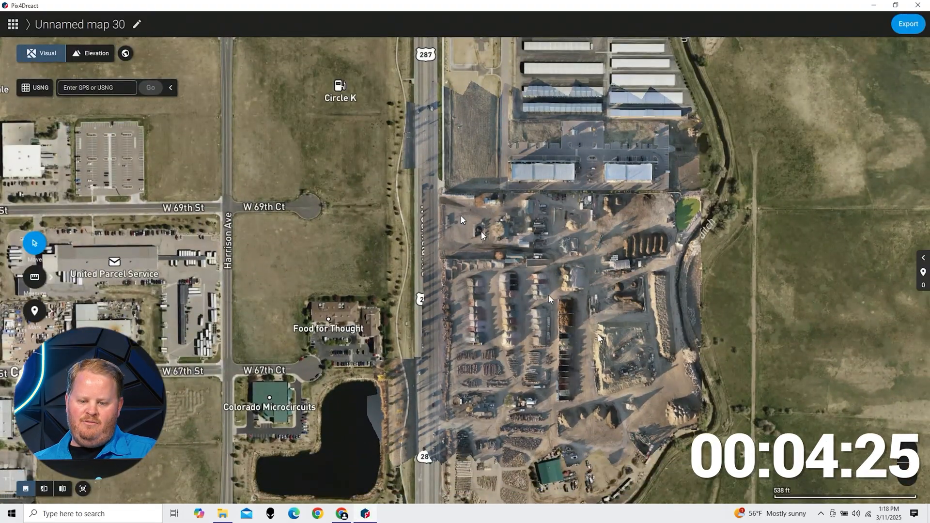
Step: Zoom into the aggregate yard and begin exporting with the Visual layer selected
{"action": "scroll", "scroll_direction": "up", "scroll_amount": 3}
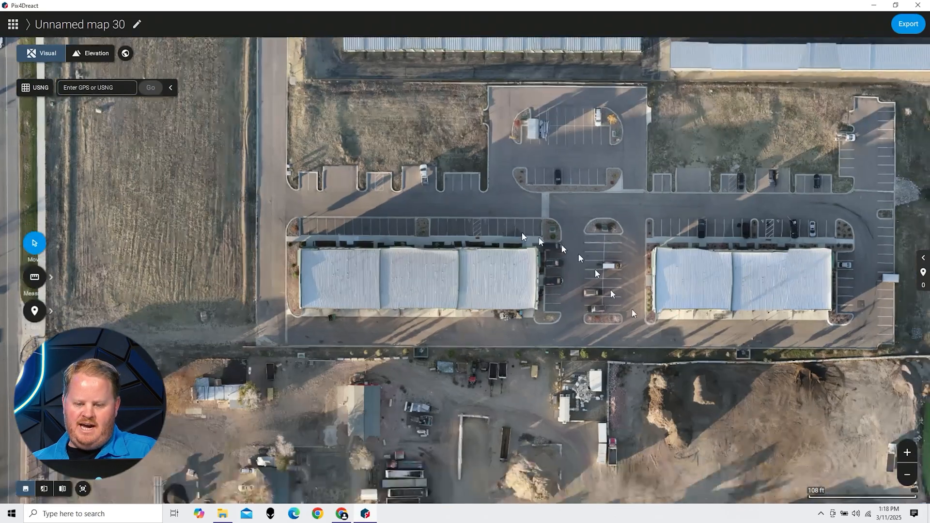
{"action": "scroll", "scroll_direction": "up", "scroll_amount": 3}
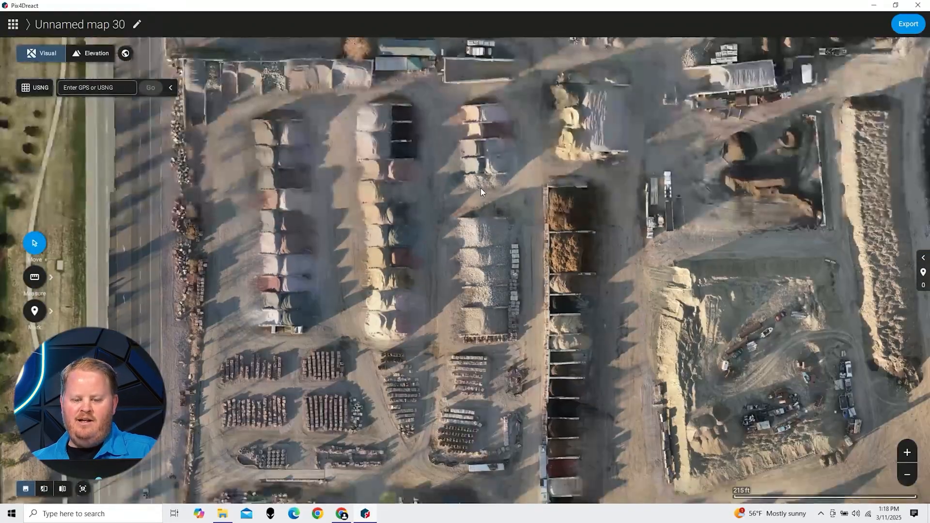
{"action": "left_click", "coordinate": [907, 24]}
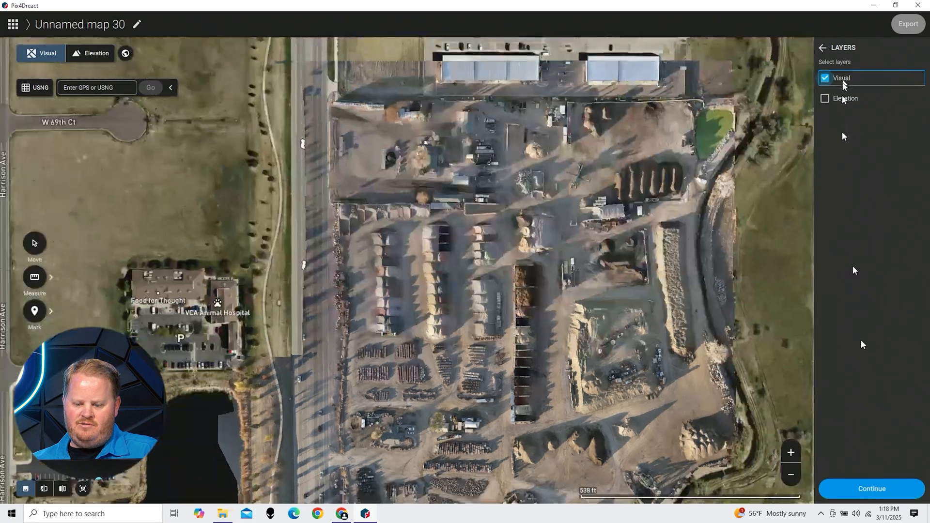
Step: Export the Visual layer, no overviews, to Documents > Mapping STuff > Unnamed map 30
{"action": "left_click", "coordinate": [906, 24]}
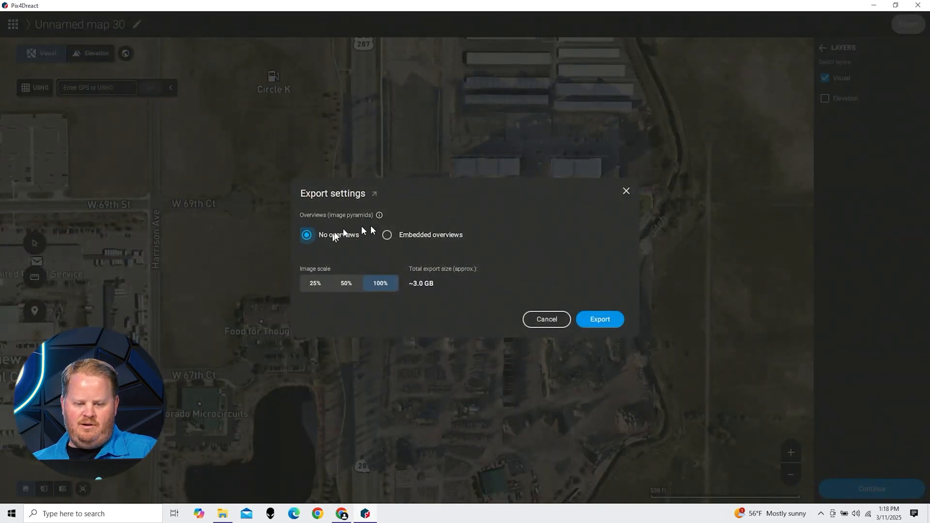
{"action": "left_click", "coordinate": [599, 319]}
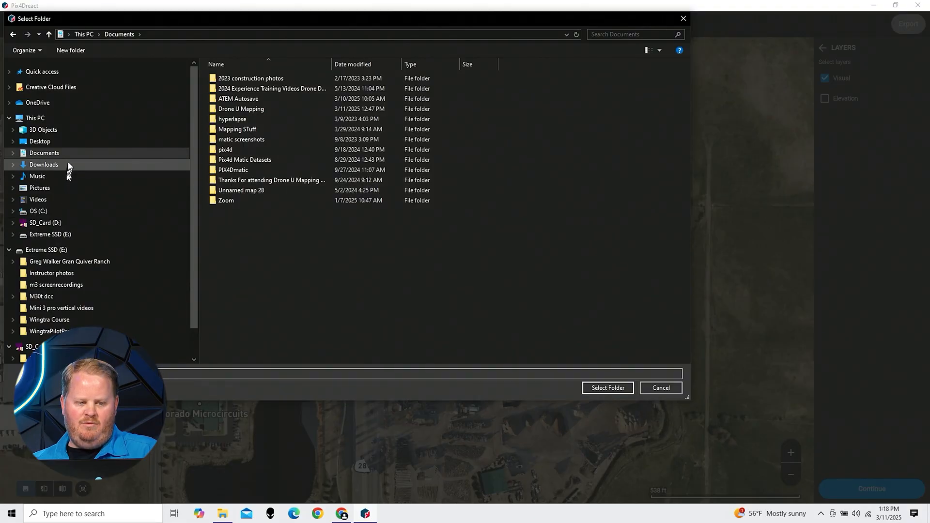
{"action": "left_click", "coordinate": [225, 150]}
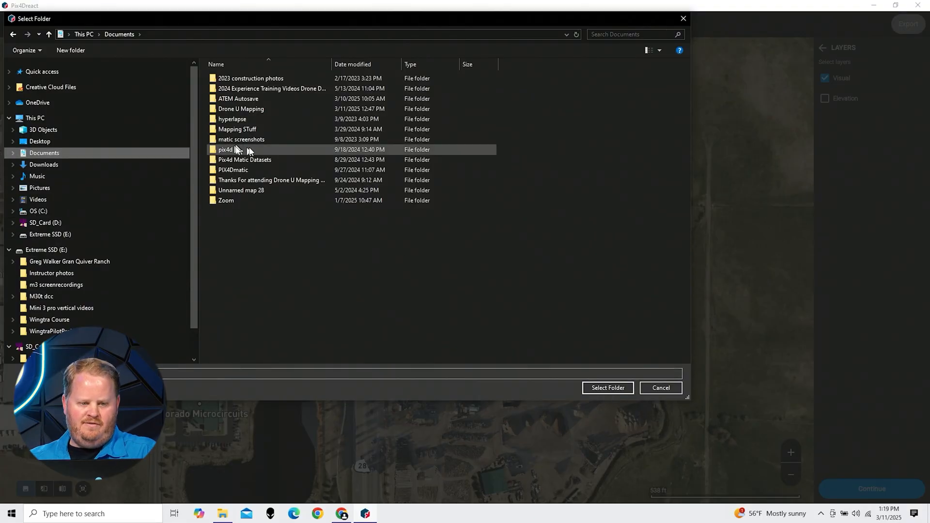
{"action": "left_click", "coordinate": [607, 388]}
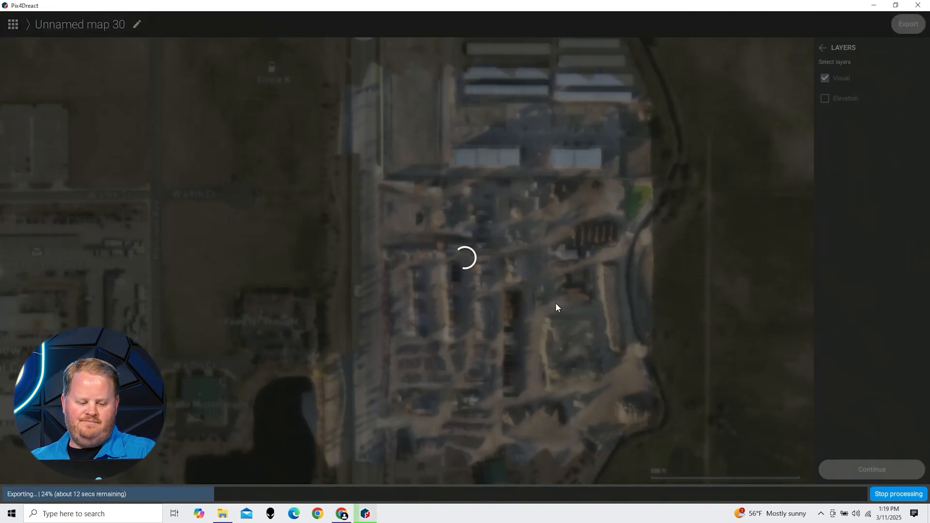
{"action": "mouse_move", "coordinate": [677, 218]}
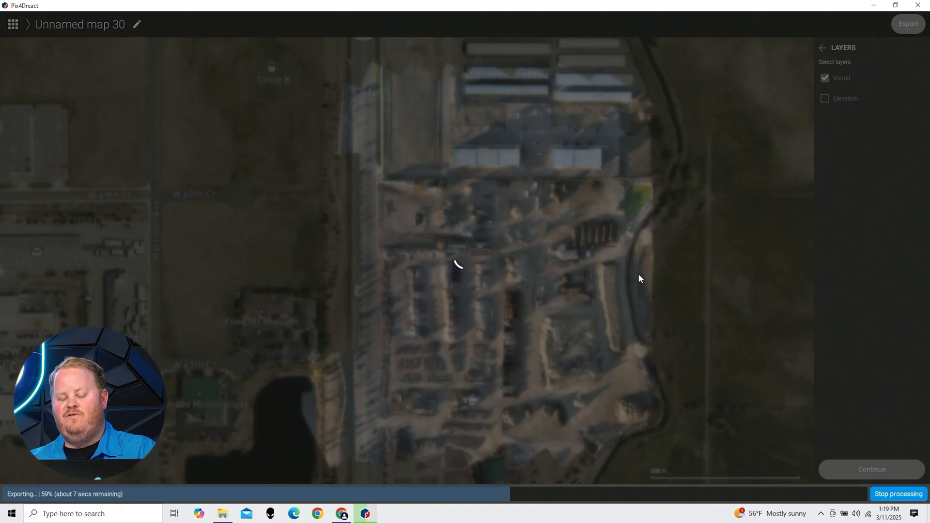
{"action": "mouse_move", "coordinate": [696, 219]}
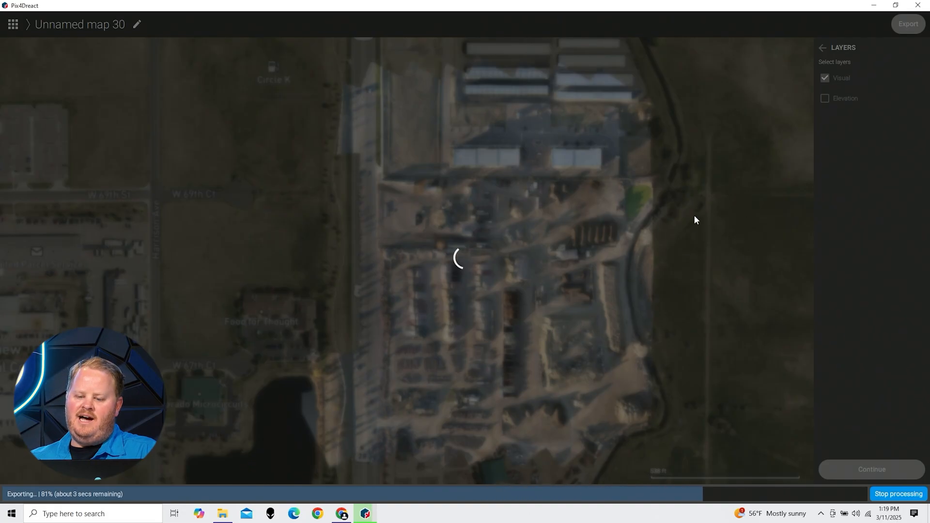
{"action": "mouse_move", "coordinate": [716, 211]}
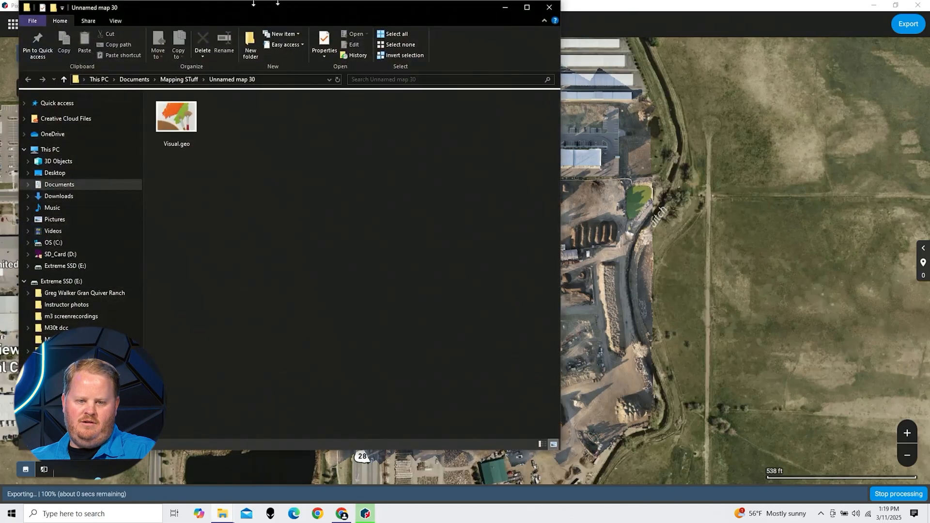
{"action": "left_click", "coordinate": [177, 116]}
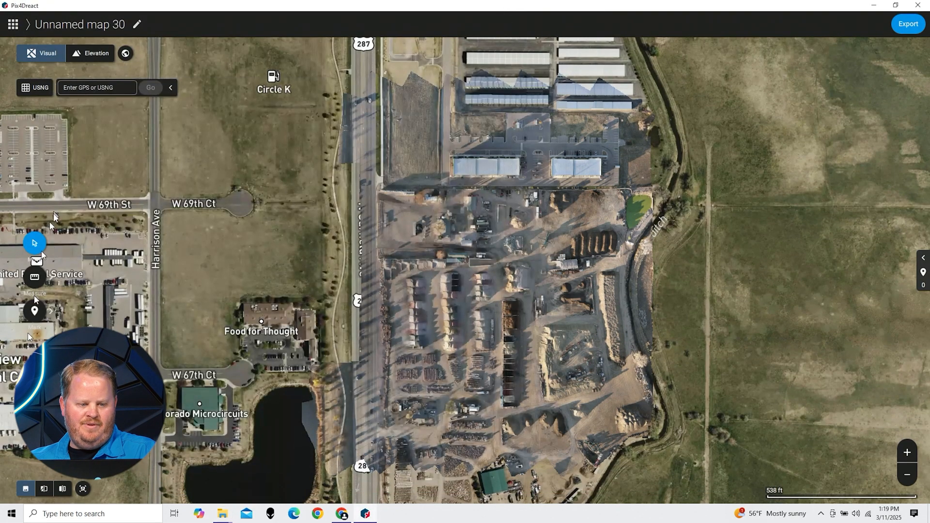
Step: Measure a 473.525 ft line across the entrance path and save it as 'entrance path to aggregate'
{"action": "left_click", "coordinate": [35, 277]}
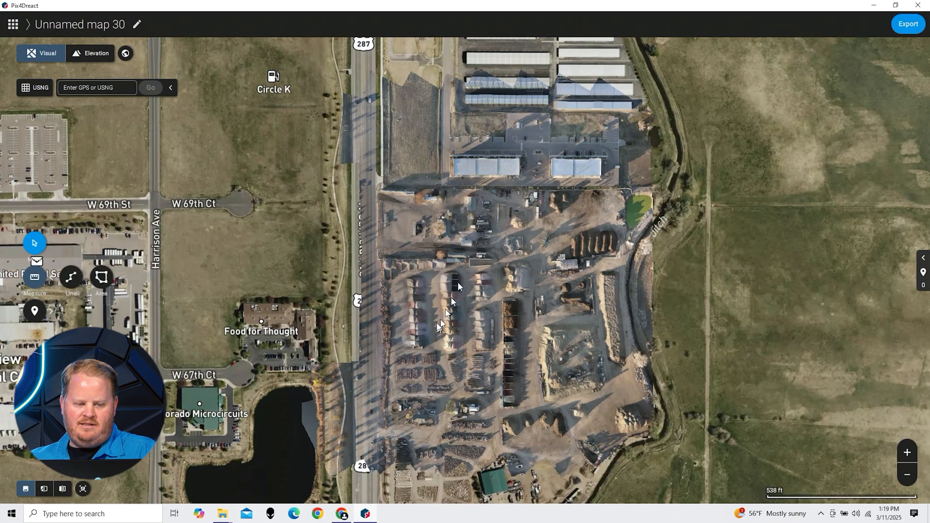
{"action": "scroll", "scroll_direction": "down", "scroll_amount": 3}
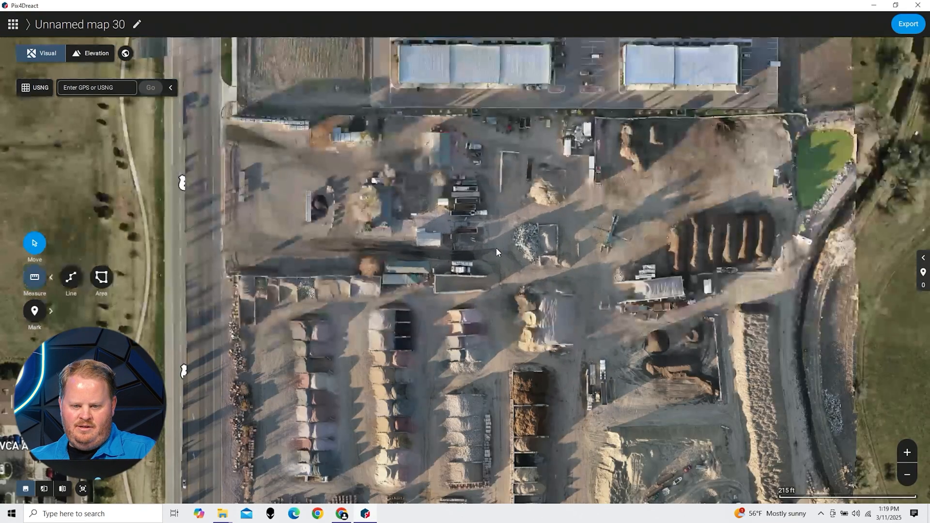
{"action": "left_click_drag", "start_coordinate": [496, 253], "coordinate": [611, 208]}
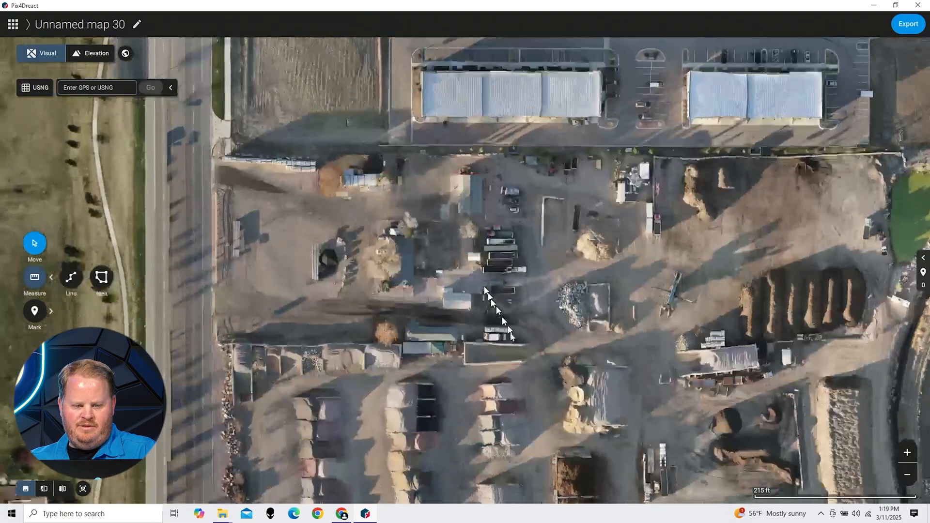
{"action": "left_click", "coordinate": [34, 277]}
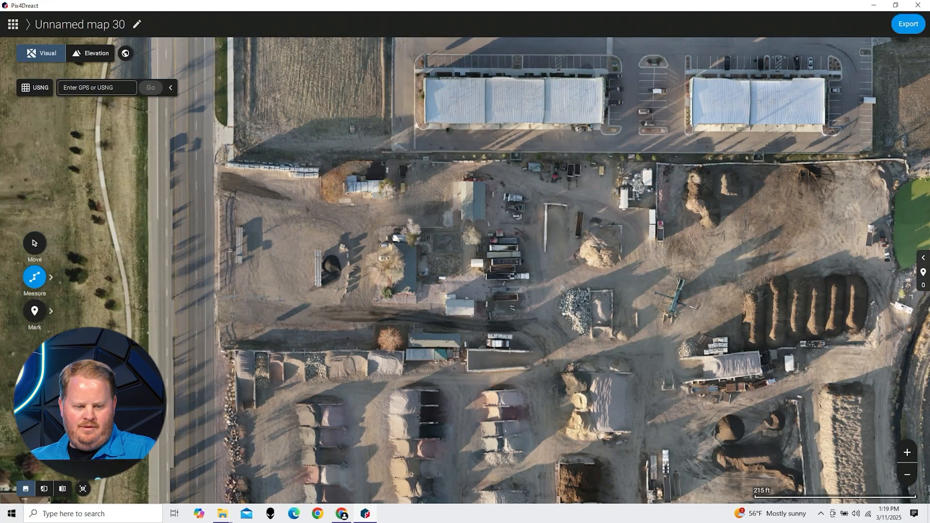
{"action": "left_click_drag", "start_coordinate": [215, 311], "coordinate": [573, 322]}
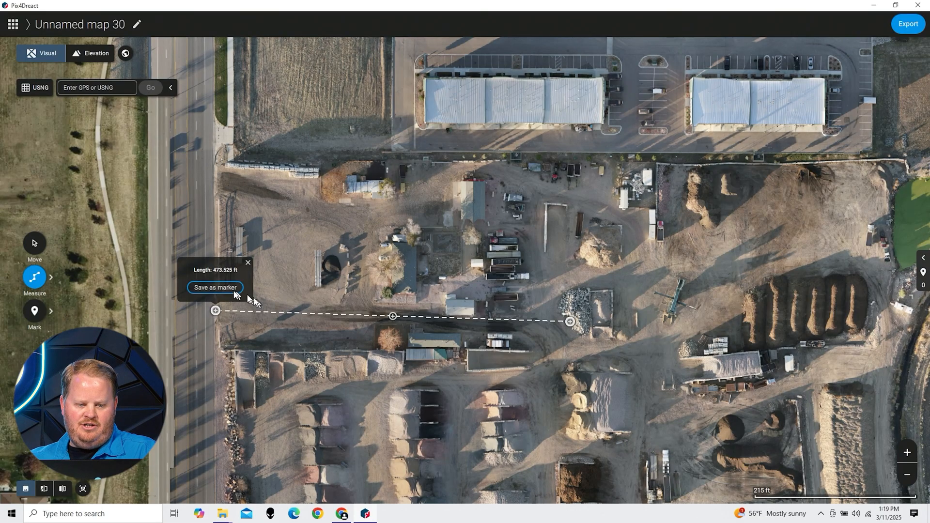
{"action": "left_click", "coordinate": [214, 288]}
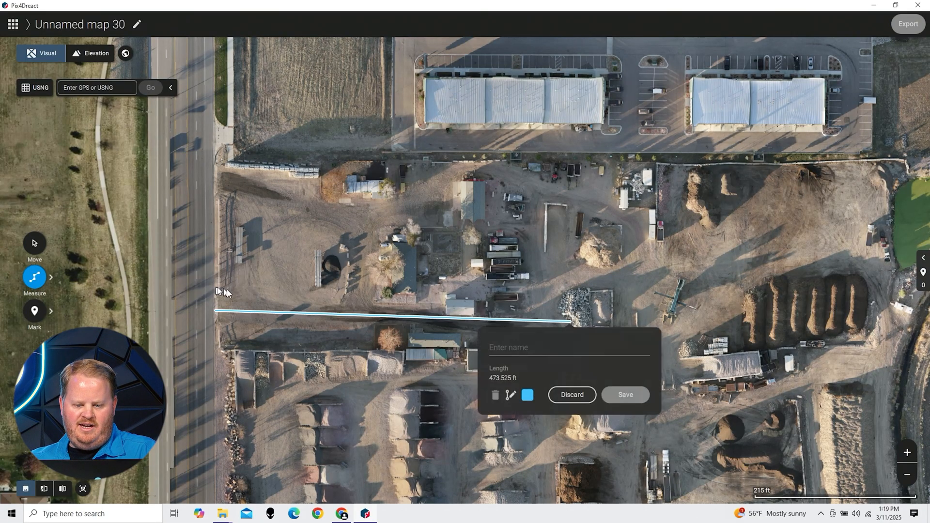
{"action": "type", "text": "entrance path"}
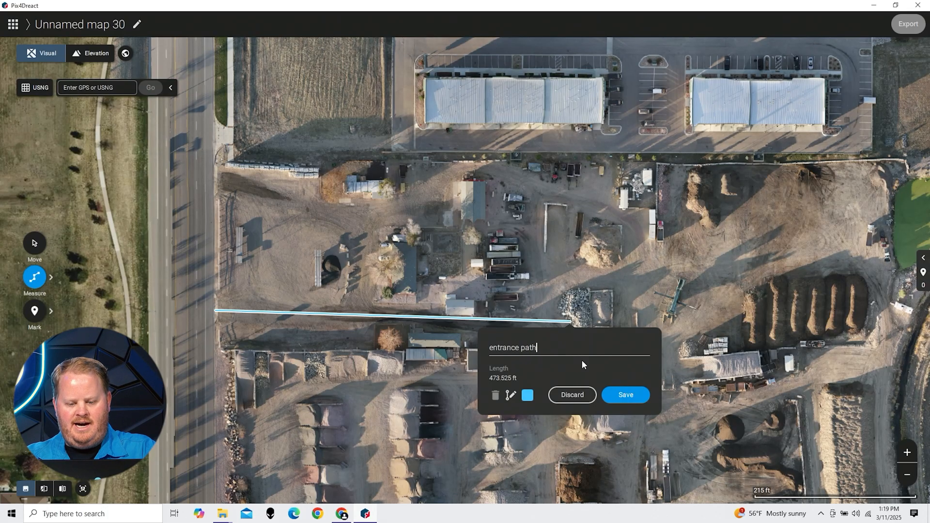
{"action": "left_click", "coordinate": [623, 394]}
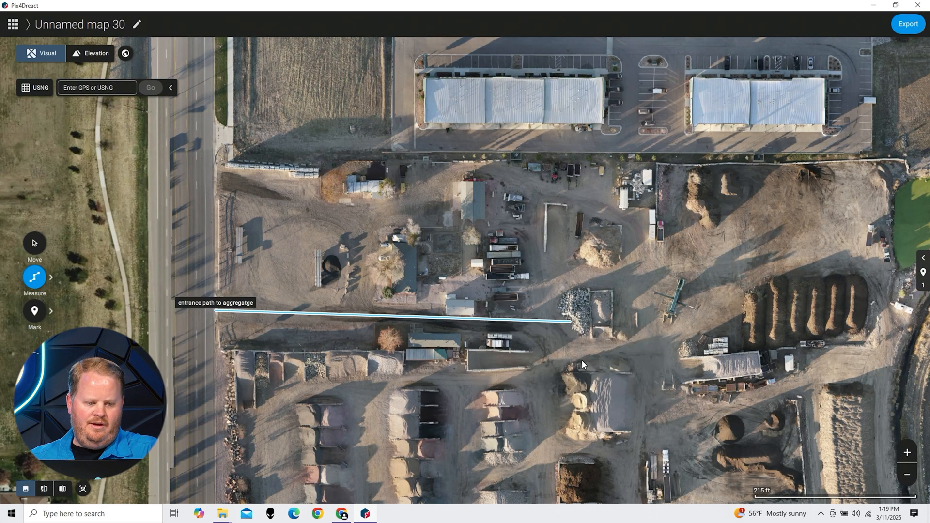
Step: Outline the northern buildings as a 4.55-acre area and save it as a marker
{"action": "left_click", "coordinate": [34, 277]}
{"action": "type", "text": "d"}
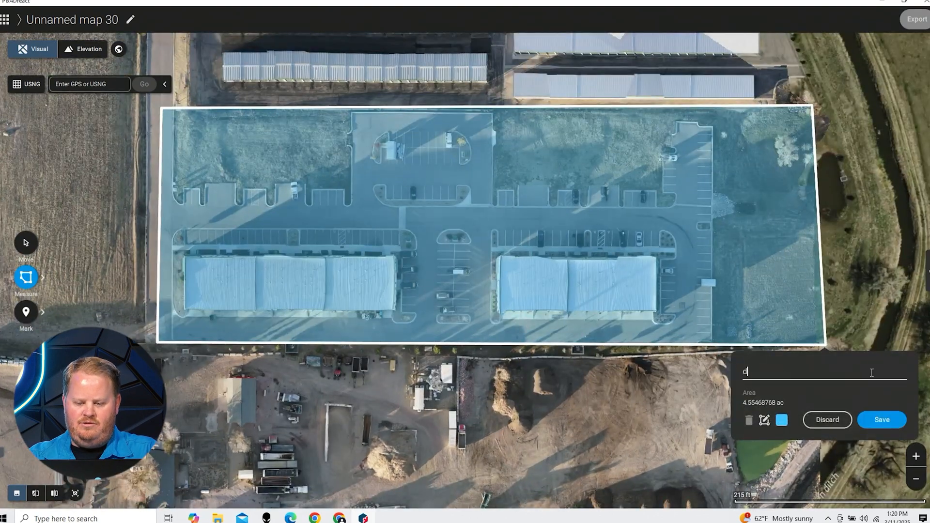
{"action": "left_click", "coordinate": [881, 420]}
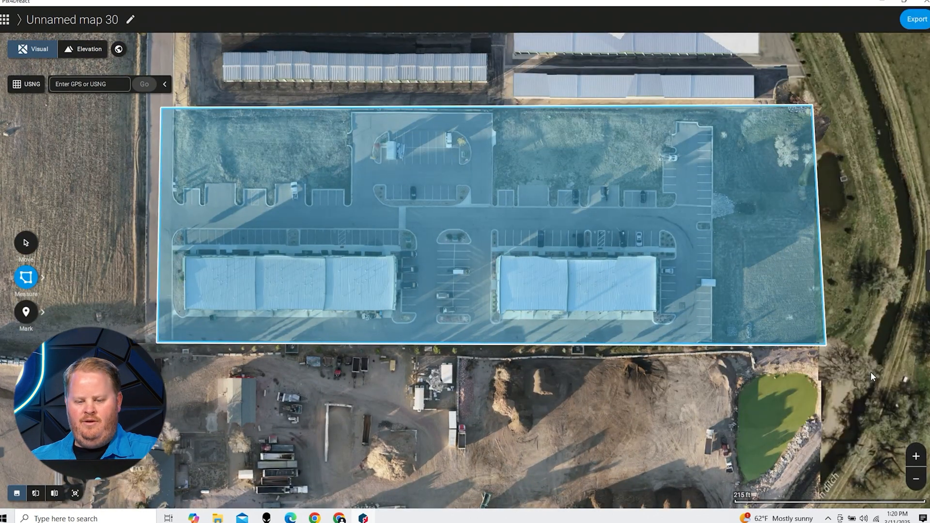
{"action": "scroll", "scroll_direction": "down", "scroll_amount": 3}
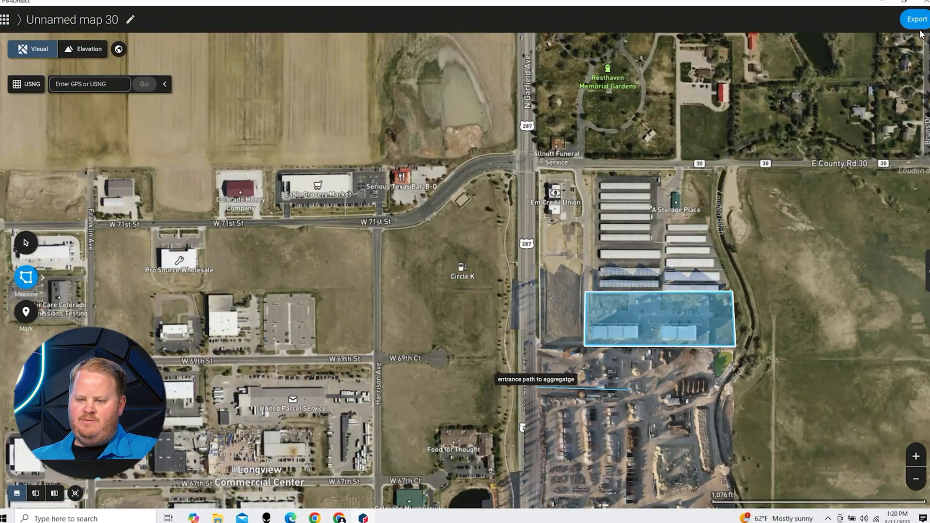
Step: Export the map as a PDF report named 'ytreact' into the Mapping STuff folder
{"action": "left_click", "coordinate": [915, 19]}
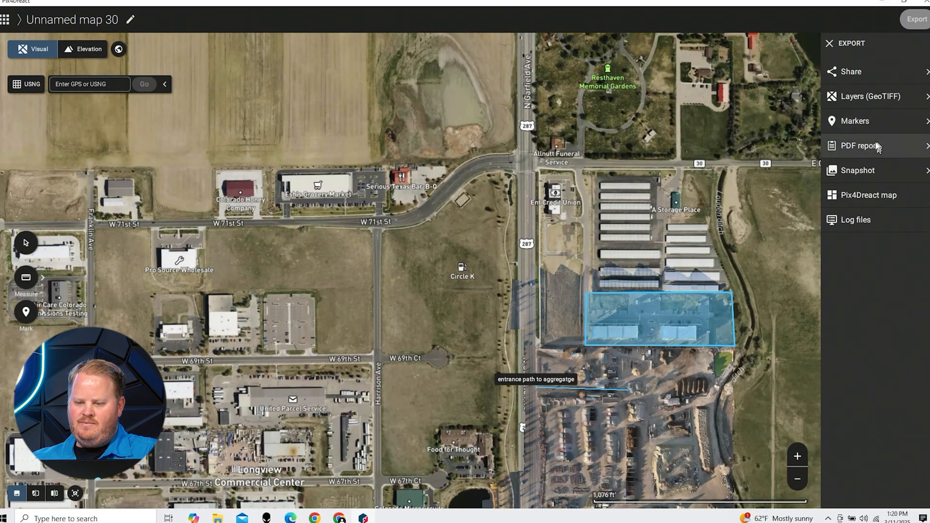
{"action": "left_click", "coordinate": [859, 146]}
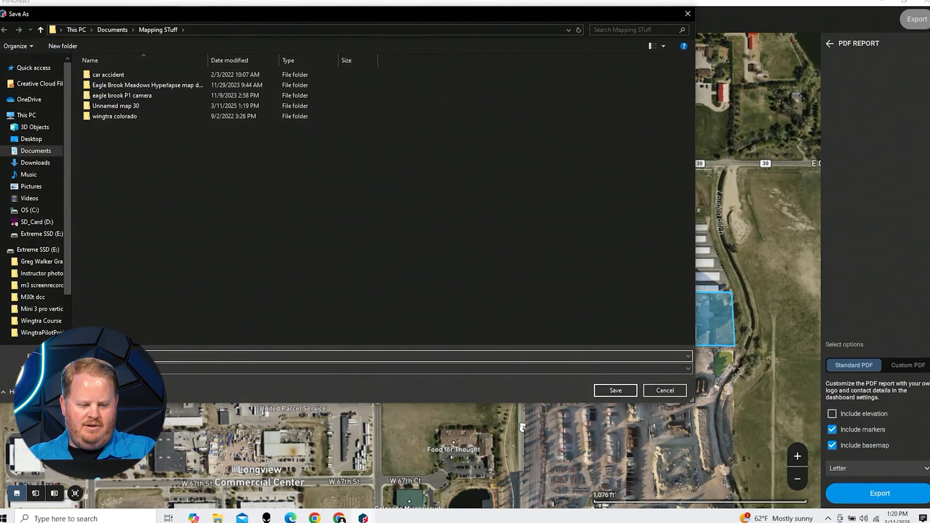
{"action": "left_click", "coordinate": [615, 391]}
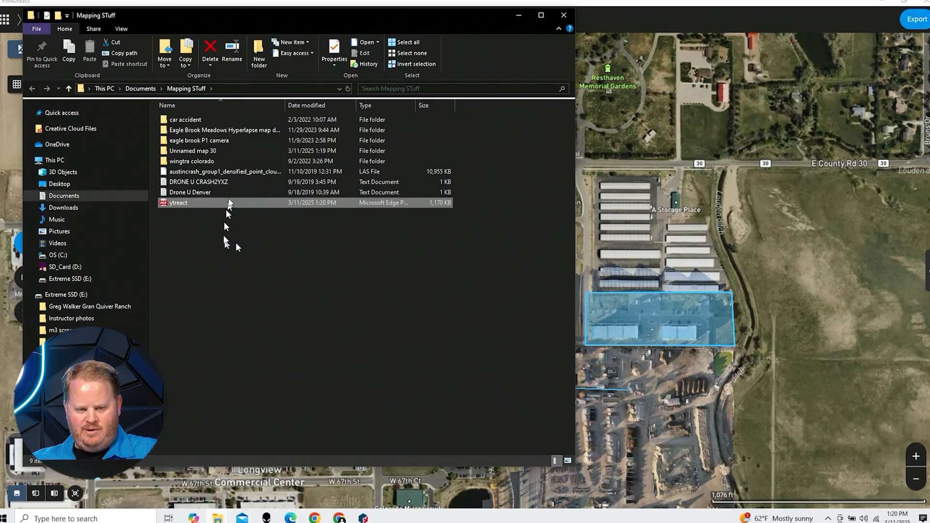
Step: Open ytreact.pdf in Edge and scroll through its map details, Visual and markers pages
{"action": "double_click", "coordinate": [177, 203]}
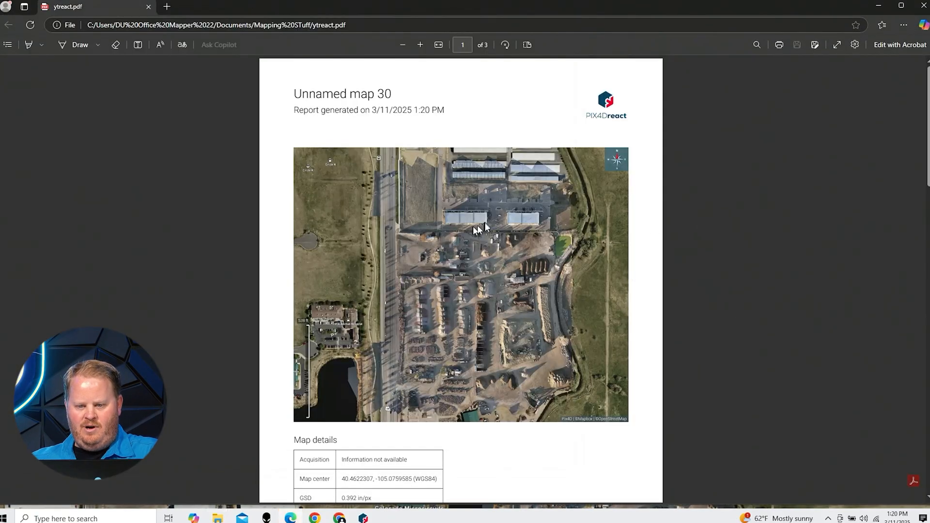
{"action": "mouse_move", "coordinate": [631, 142]}
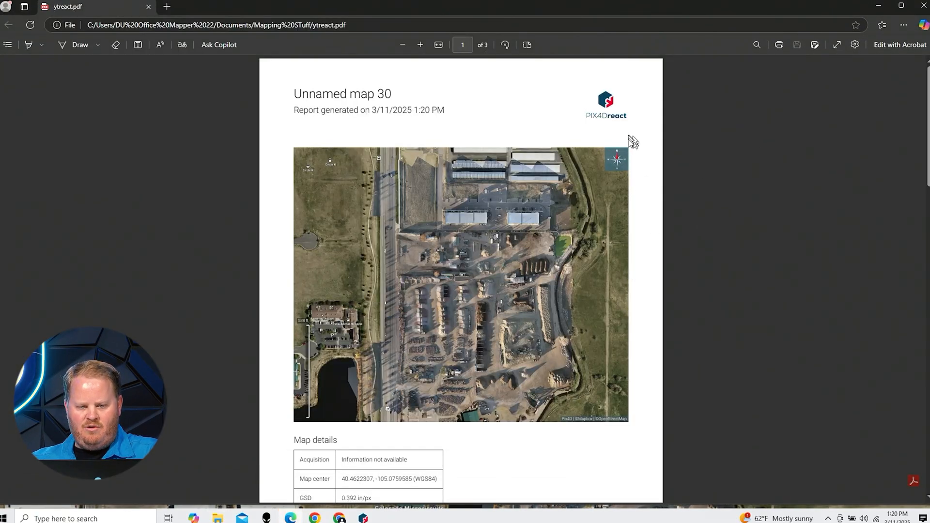
{"action": "mouse_move", "coordinate": [478, 149]}
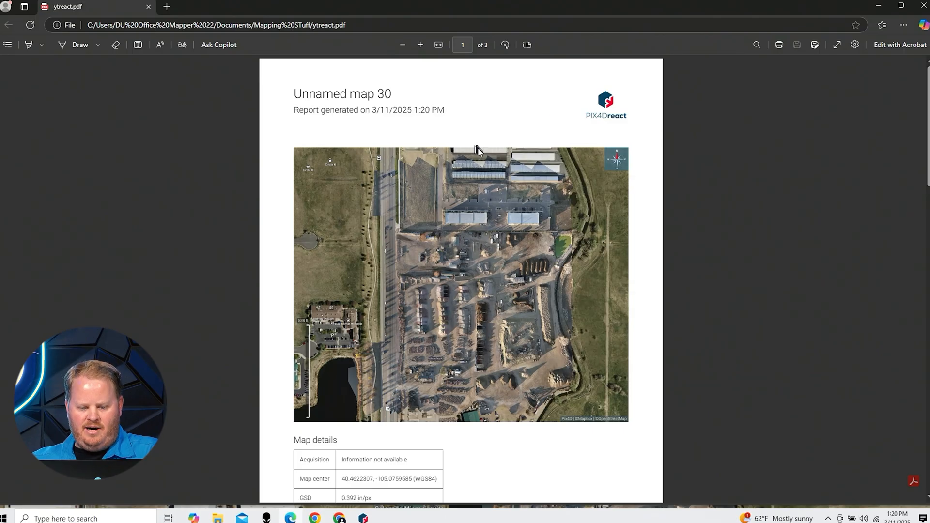
{"action": "scroll", "scroll_direction": "down", "scroll_amount": 3}
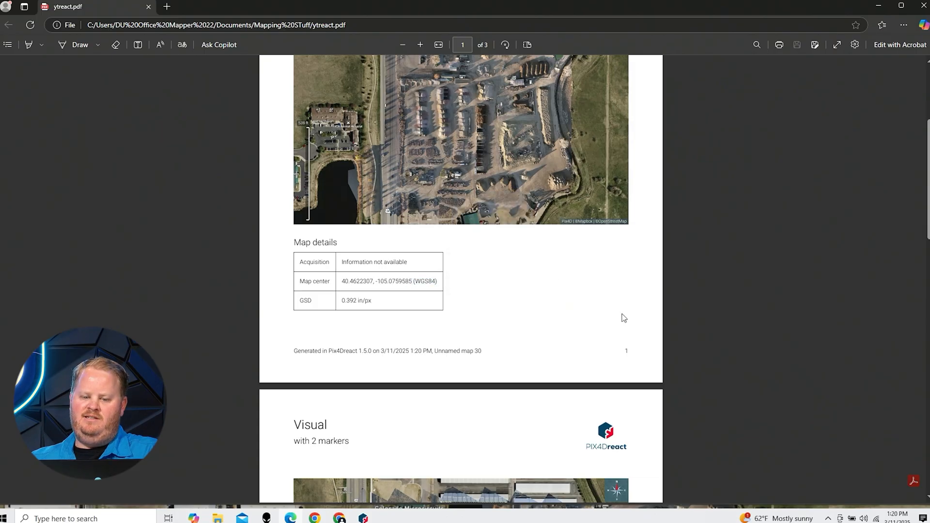
{"action": "scroll", "scroll_direction": "down", "scroll_amount": 3}
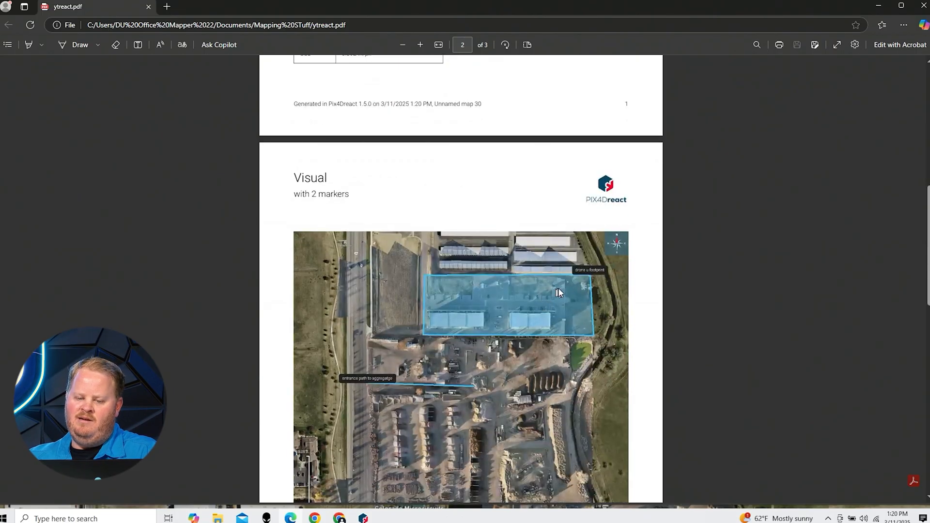
{"action": "scroll", "scroll_direction": "down", "scroll_amount": 3}
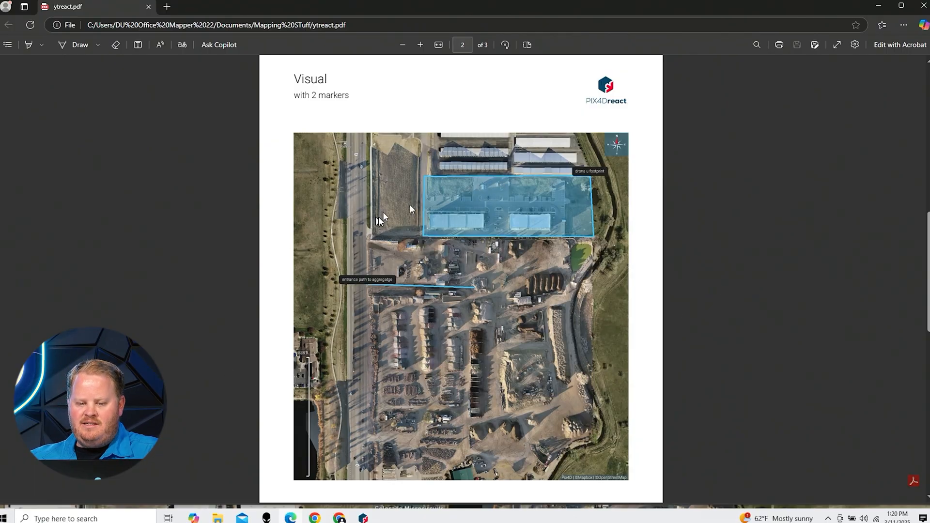
{"action": "scroll", "scroll_direction": "down", "scroll_amount": 3}
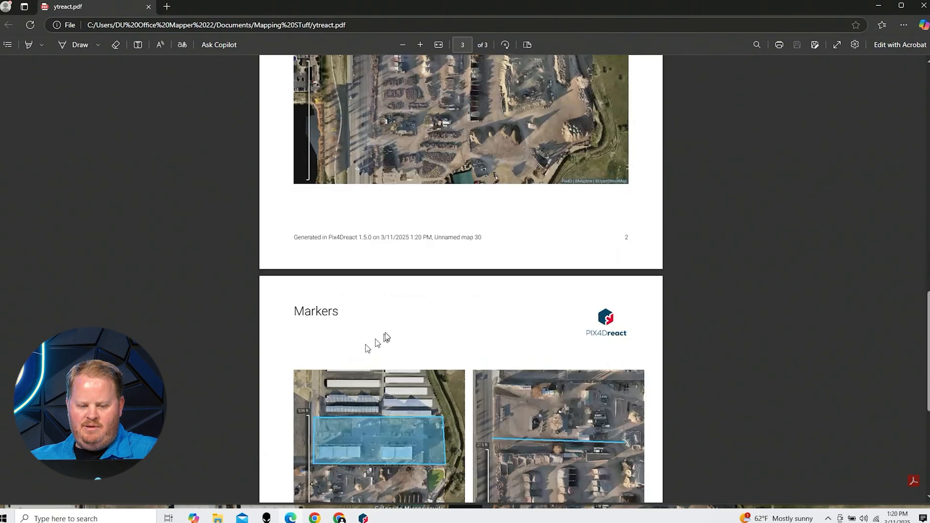
{"action": "scroll", "scroll_direction": "down", "scroll_amount": 3}
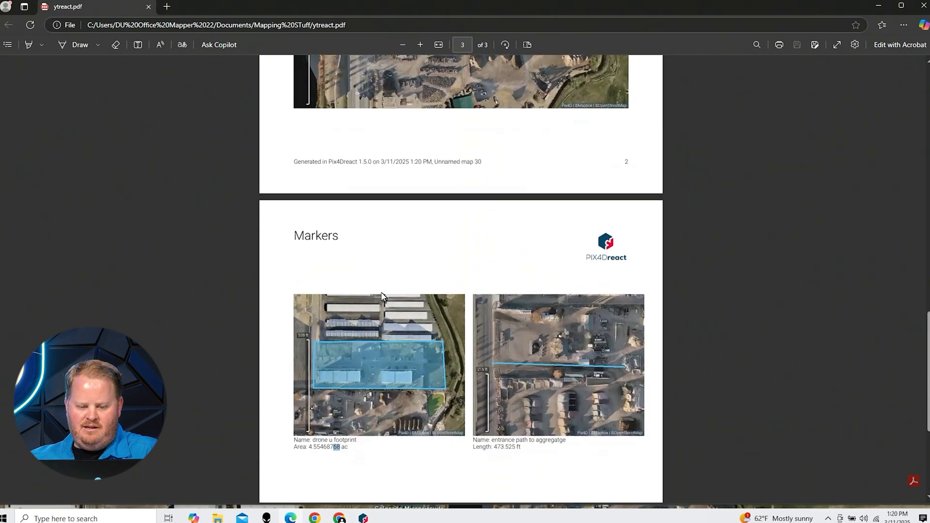
{"action": "scroll", "scroll_direction": "down", "scroll_amount": 3}
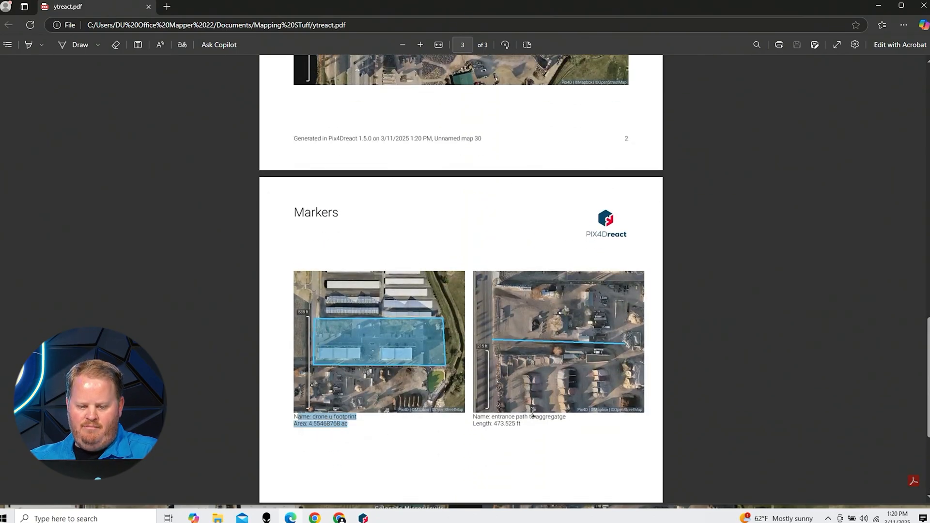